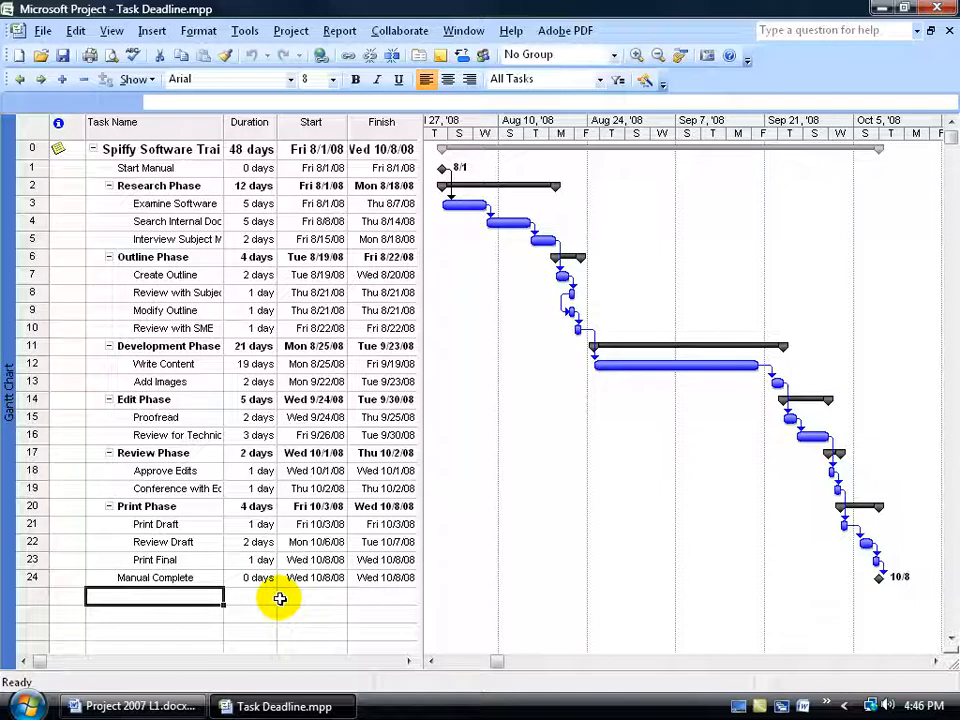
Give the Write Content task a 9/15/08 deadline in its Task Information
left_click(162, 364)
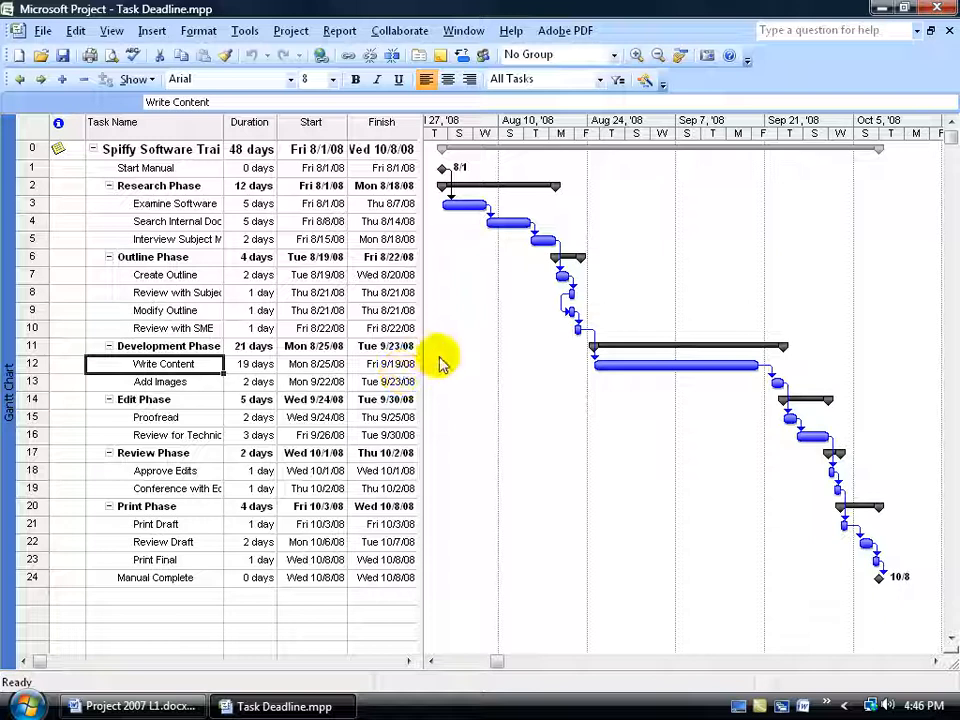
mouse_move(488, 394)
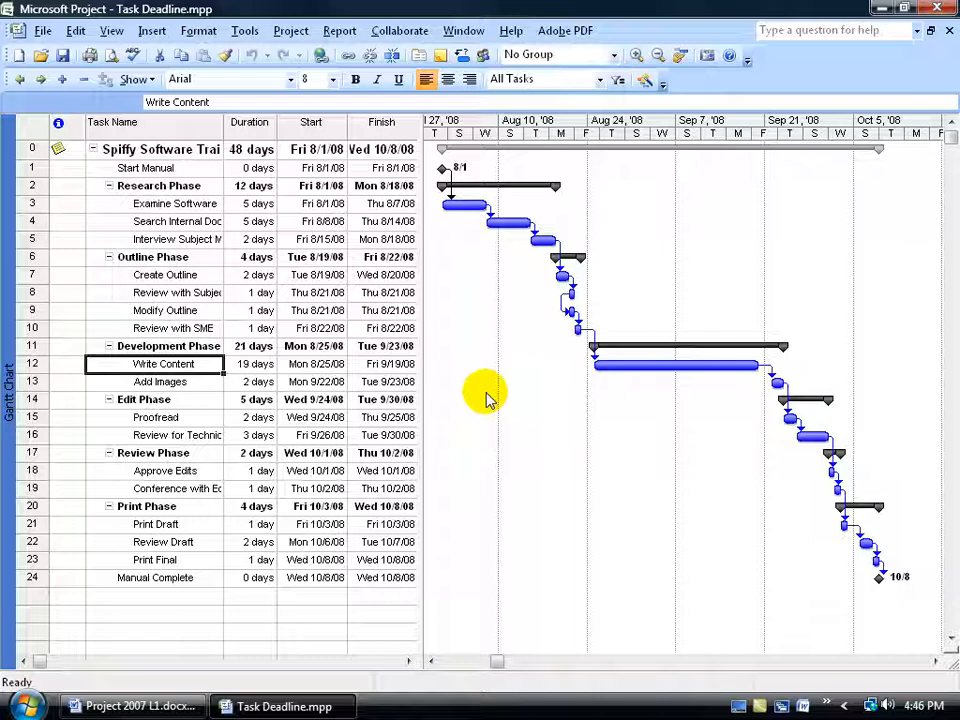
mouse_move(436, 380)
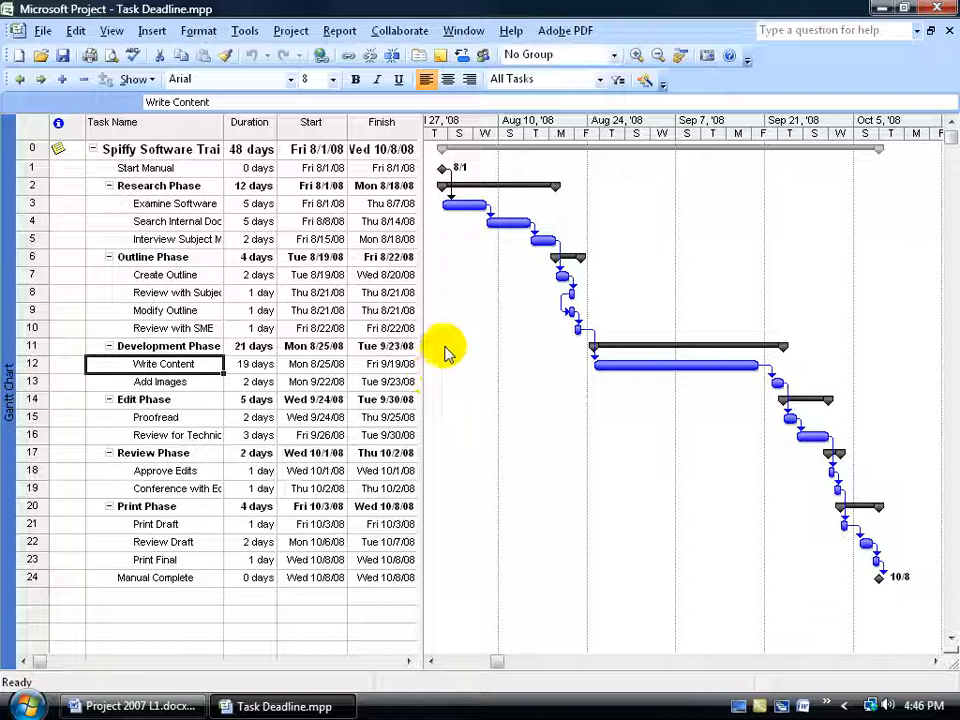
mouse_move(448, 216)
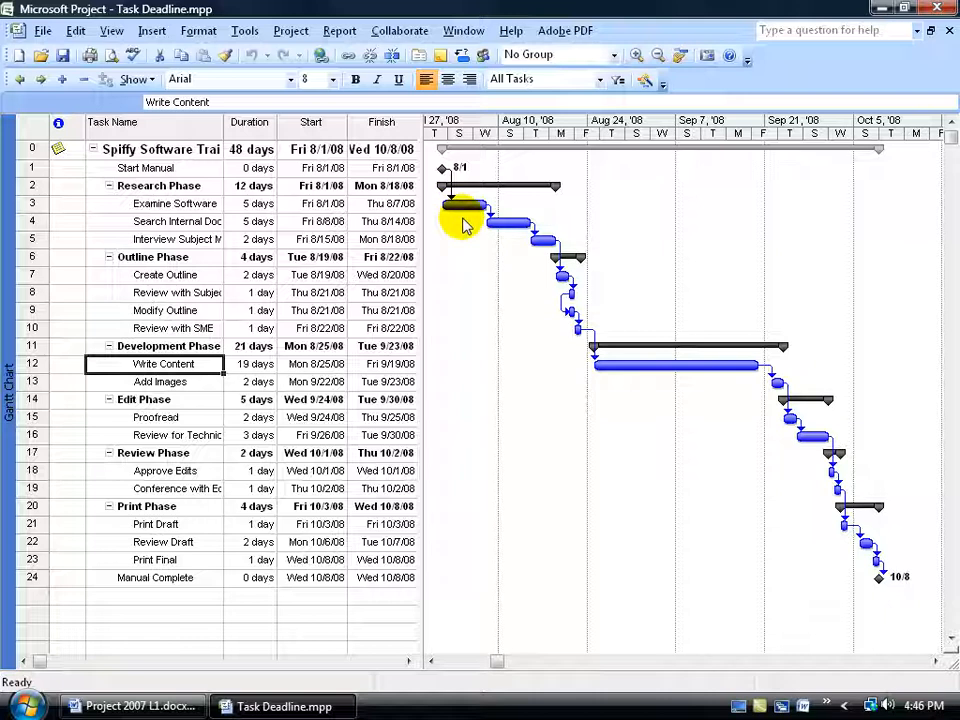
mouse_move(532, 304)
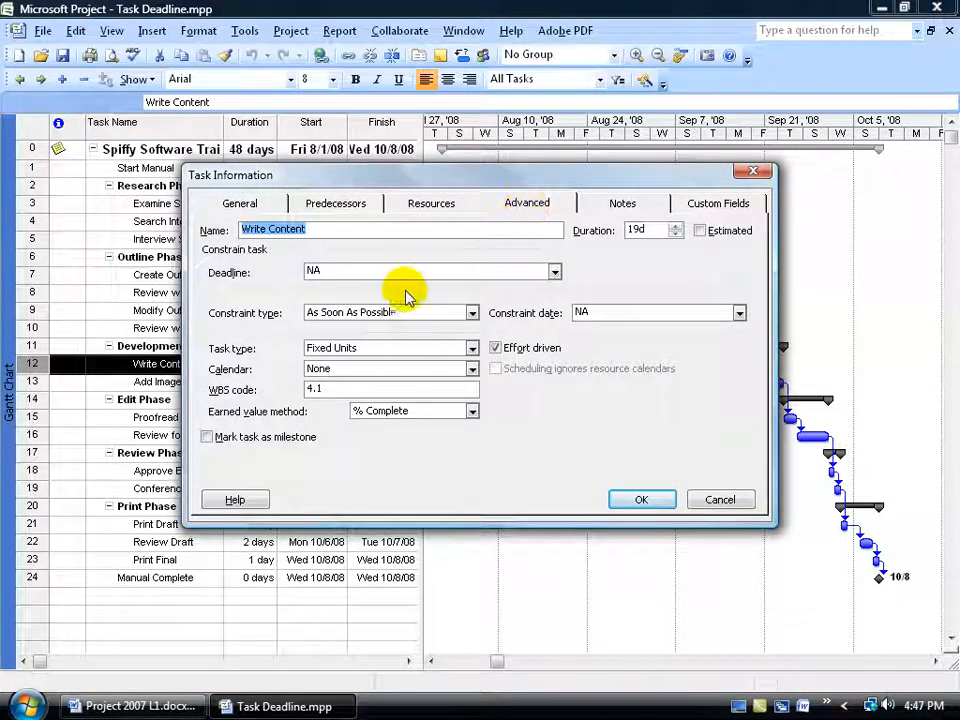
mouse_move(290, 320)
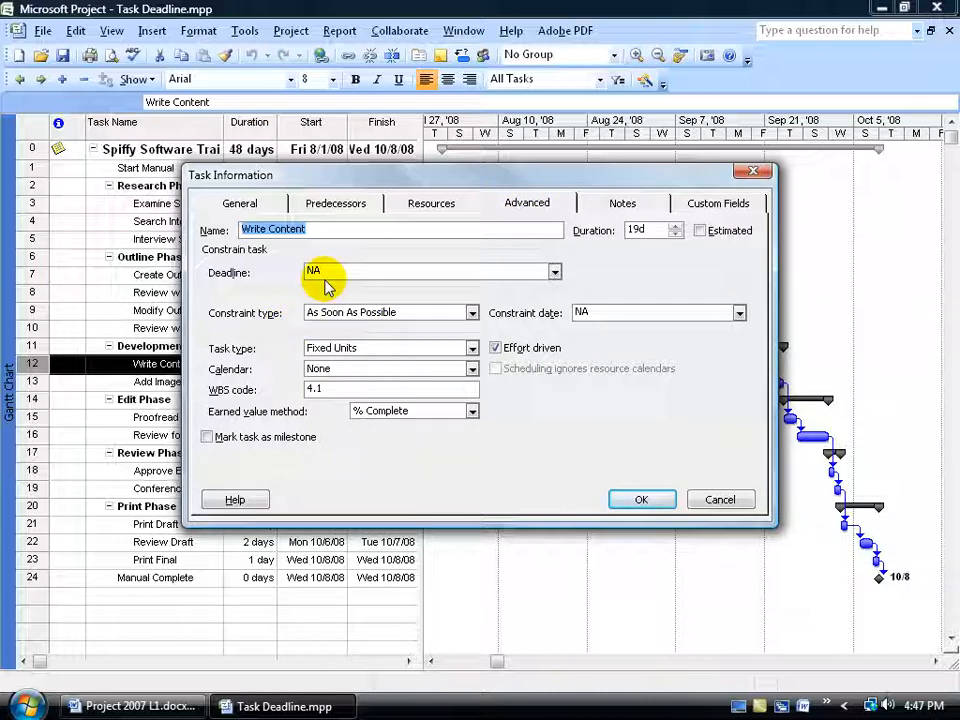
mouse_move(432, 204)
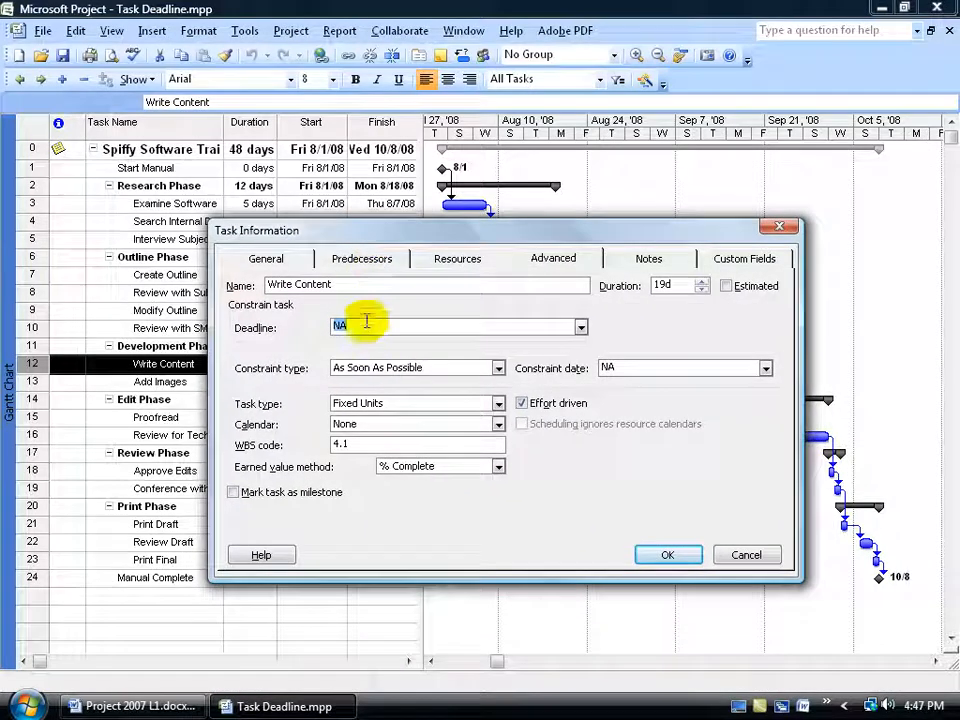
type("9/15/0")
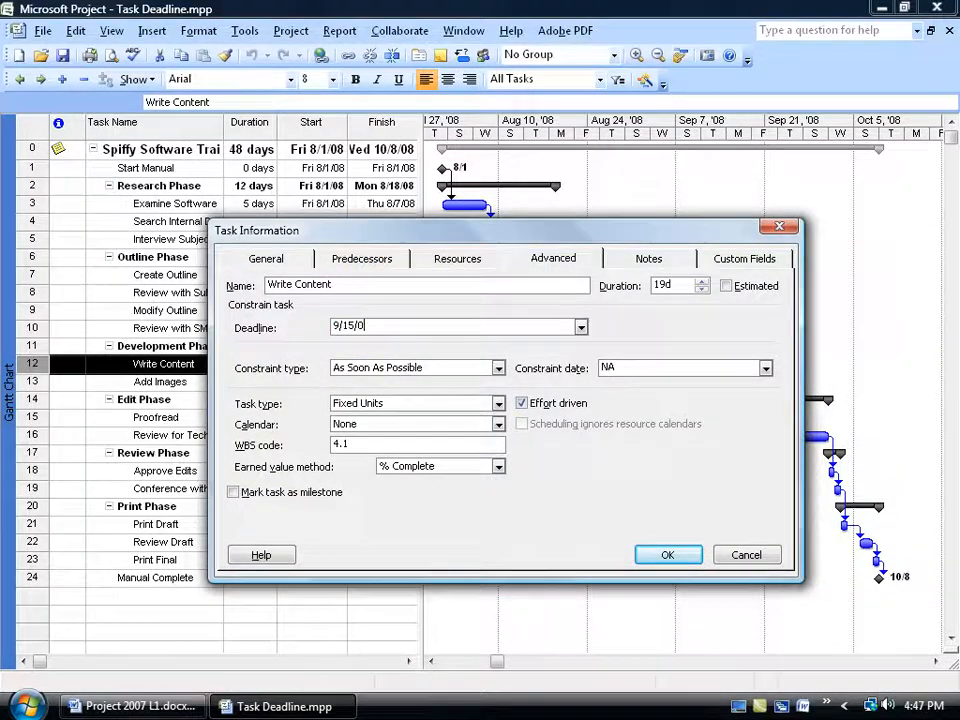
left_click(668, 554)
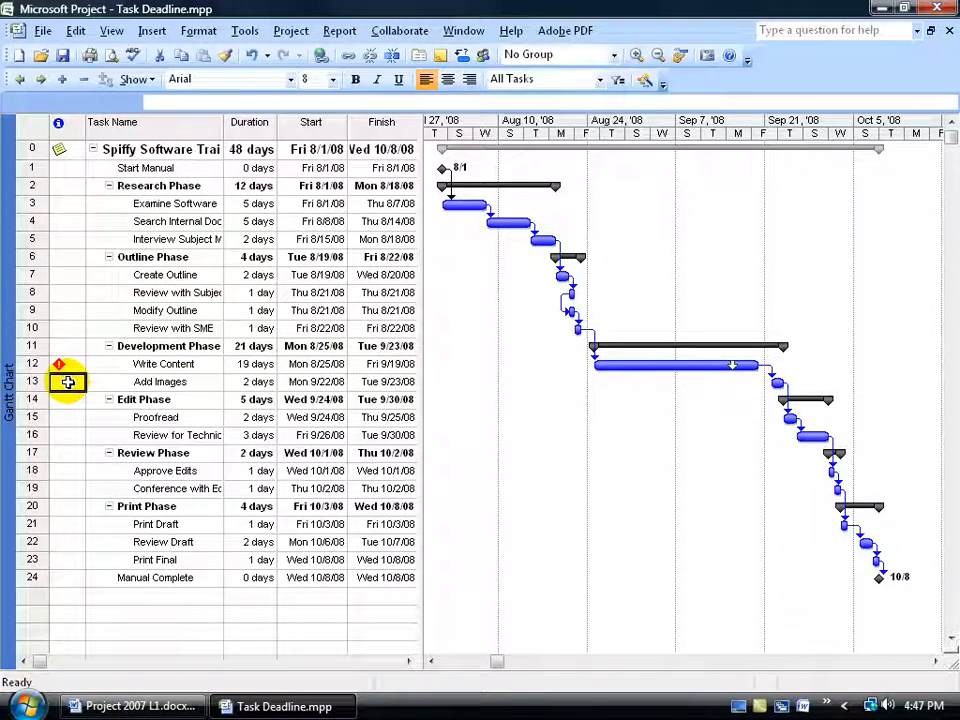
mouse_move(64, 364)
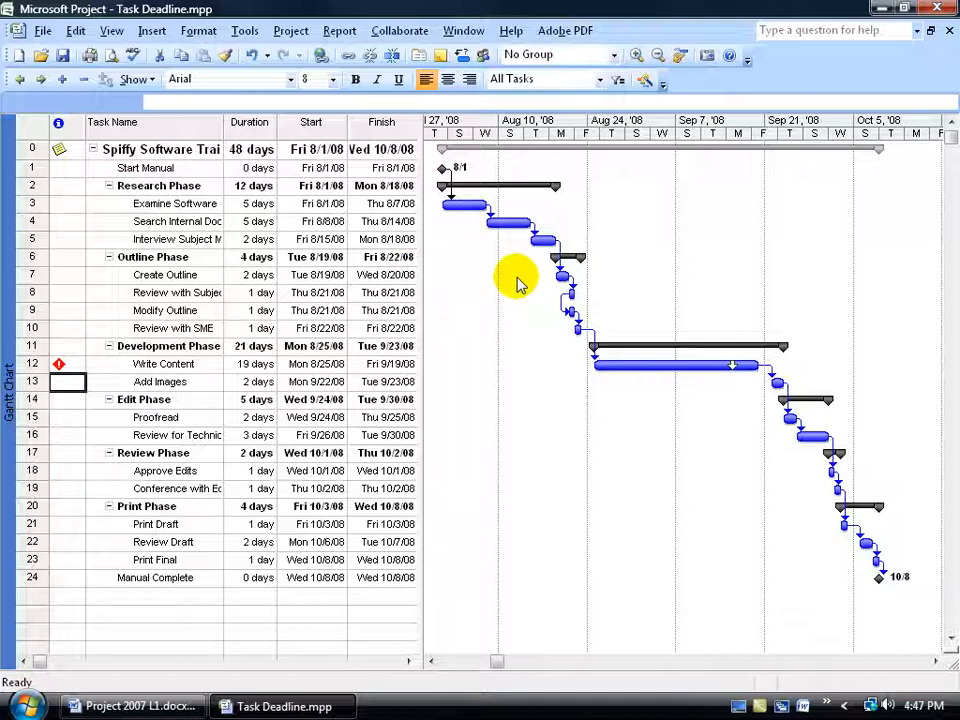
mouse_move(488, 284)
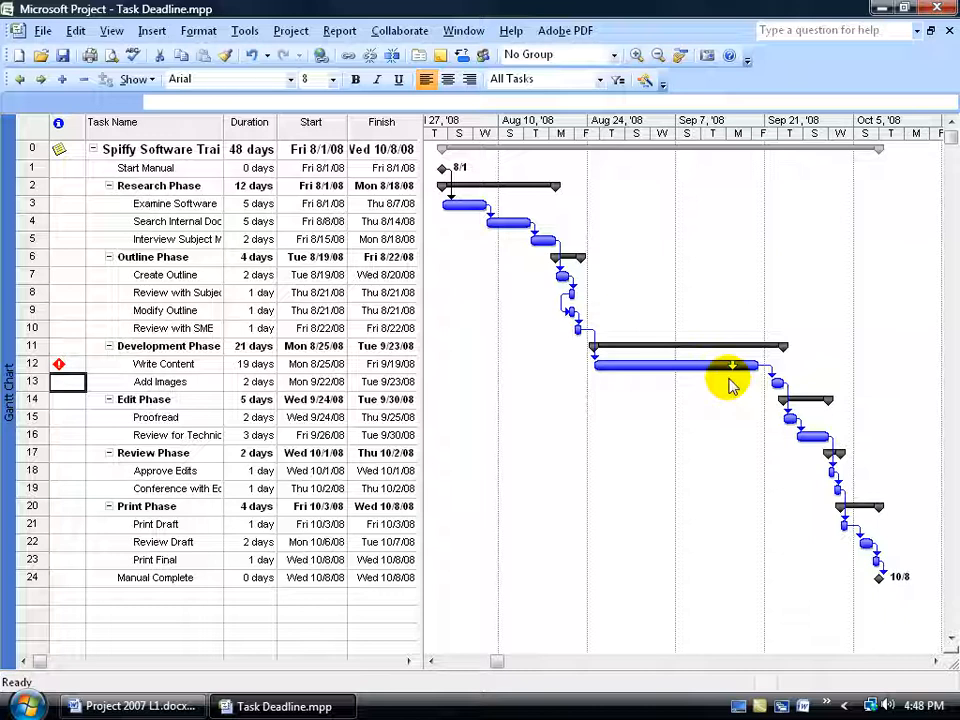
mouse_move(748, 384)
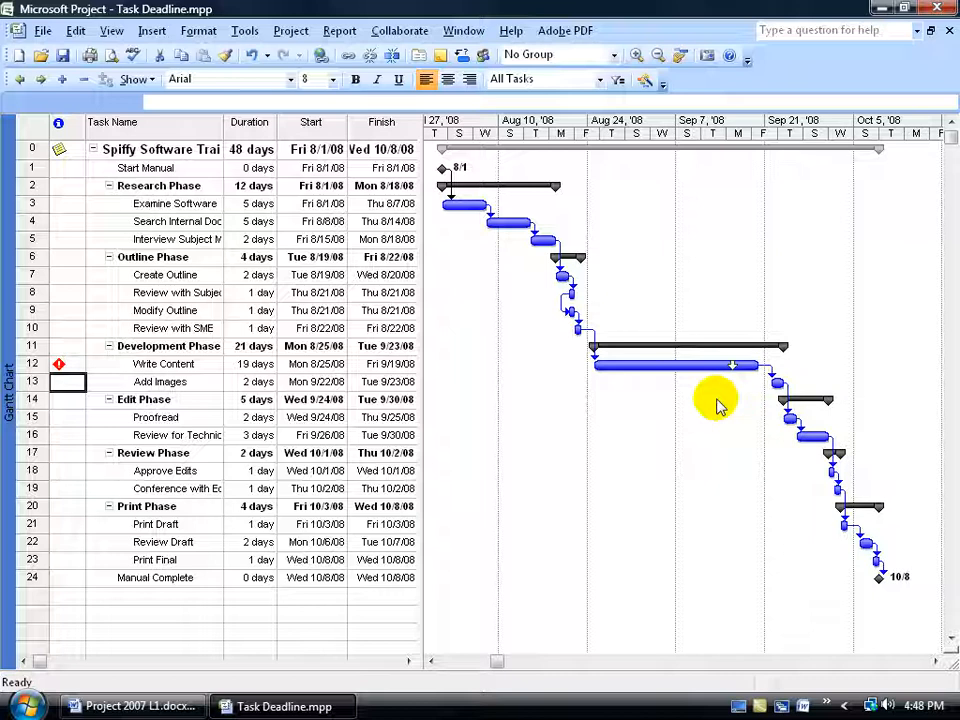
mouse_move(736, 382)
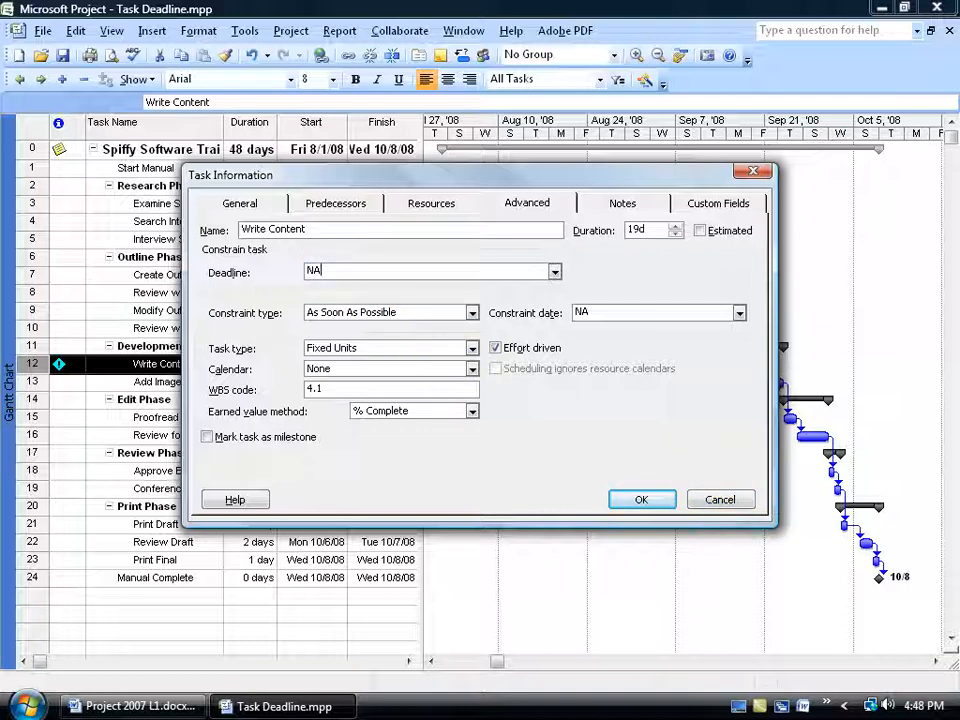
Clear Write Content's deadline to NA so its indicator and arrow disappear
left_click(640, 500)
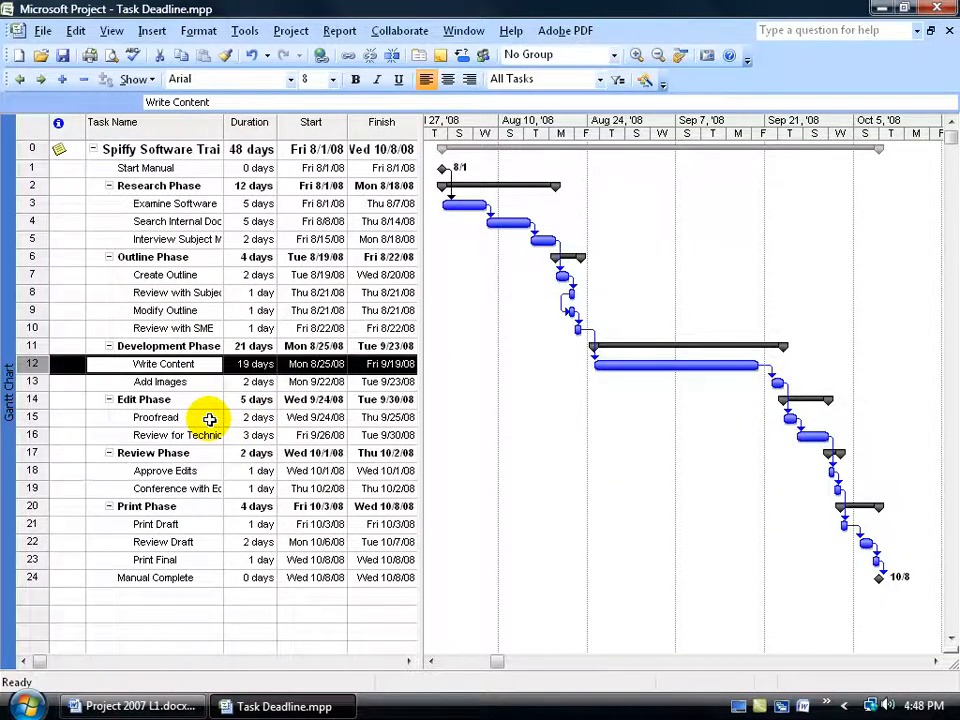